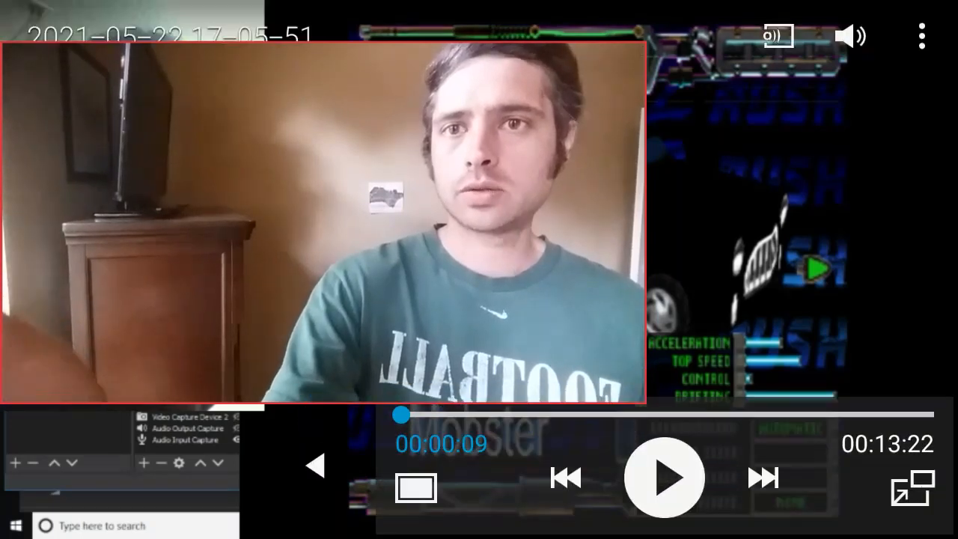
left_click(664, 477)
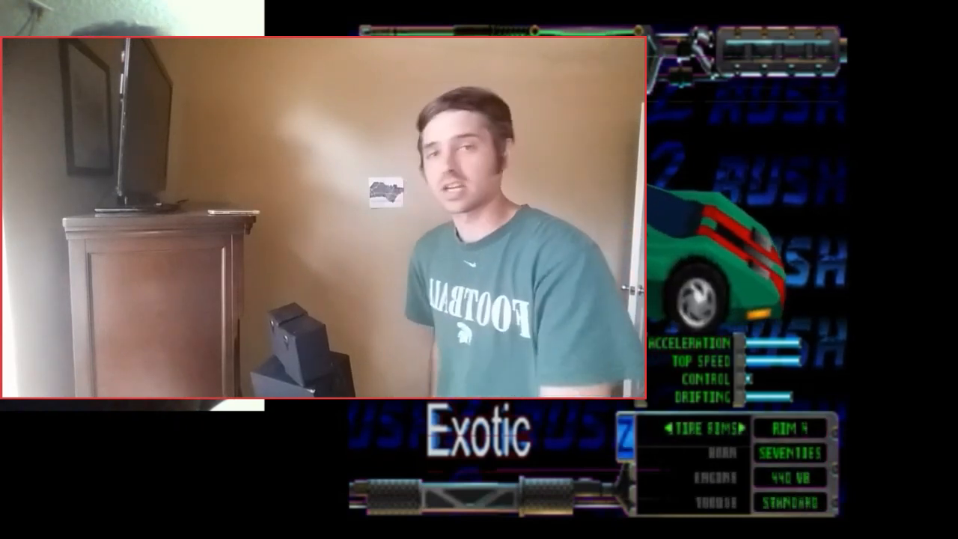
left_click(740, 431)
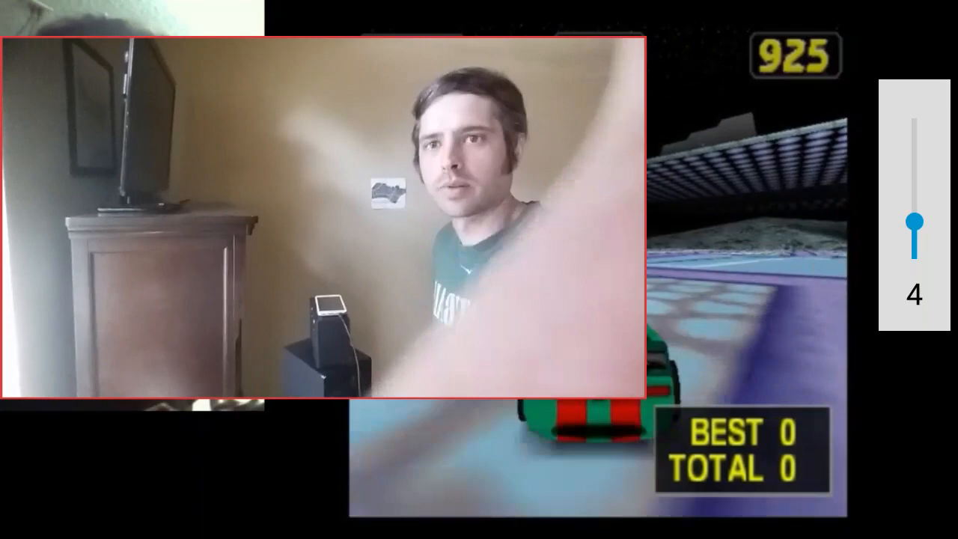
left_click(479, 270)
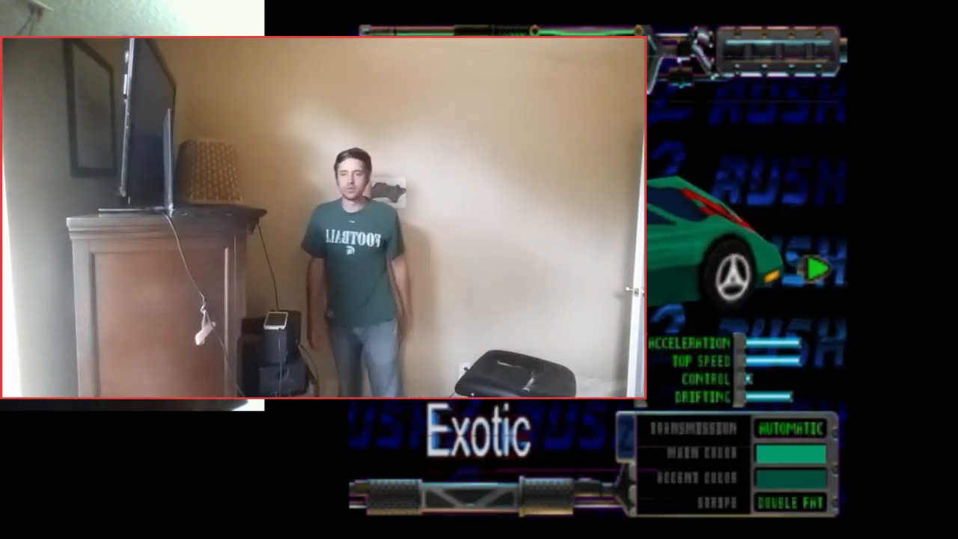
left_click(817, 267)
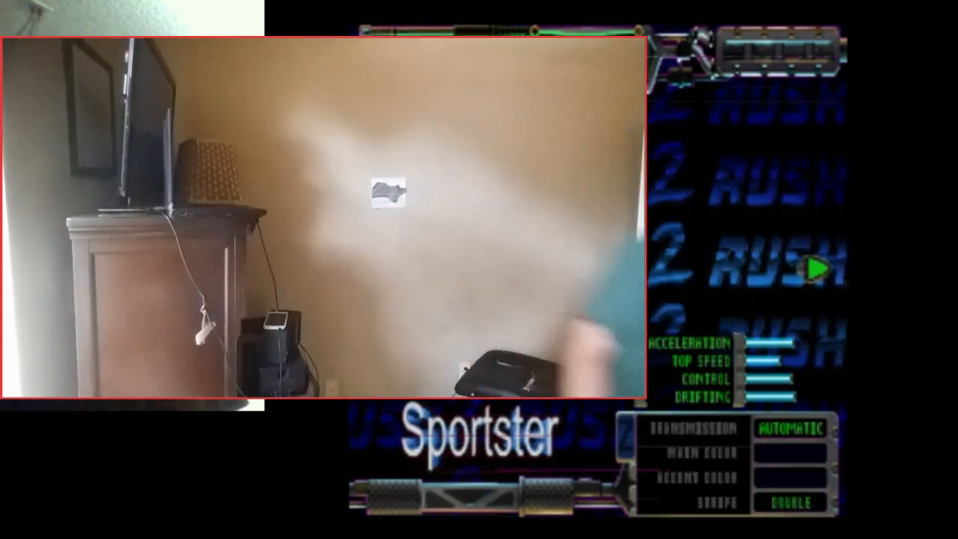